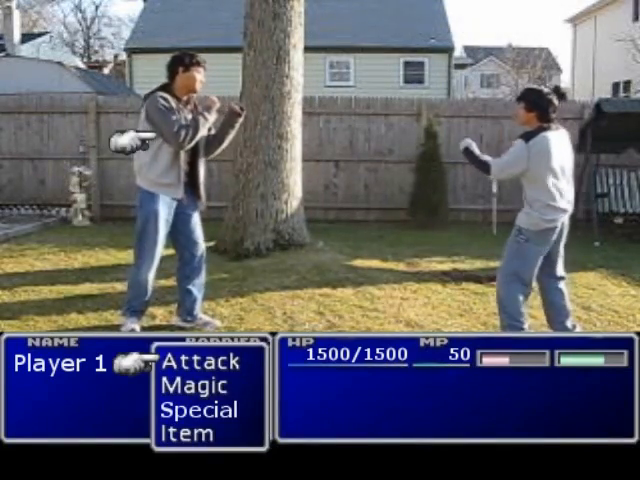
Bring up GIMP's transparent battle-menu image and put its base-image window away
left_click(196, 362)
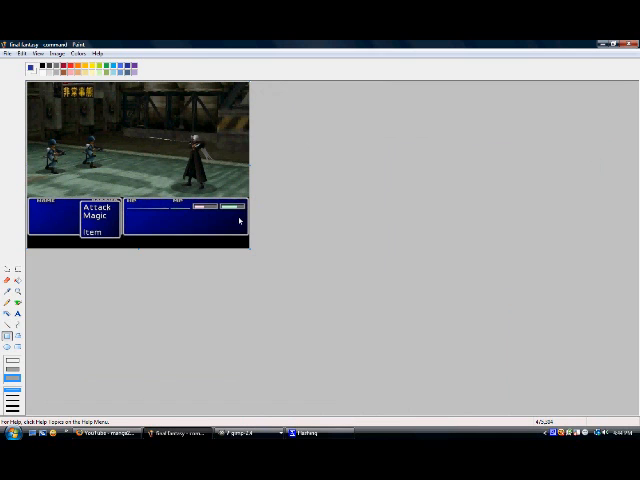
mouse_move(48, 188)
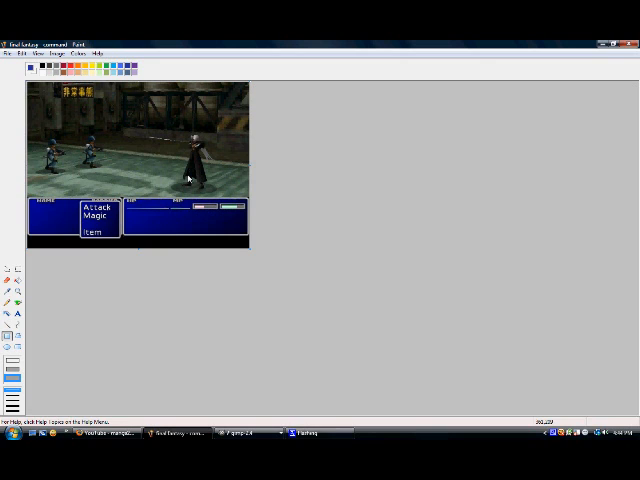
mouse_move(250, 372)
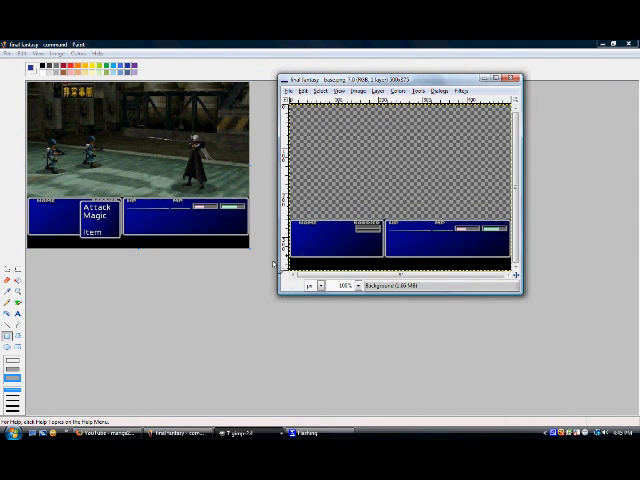
mouse_move(255, 328)
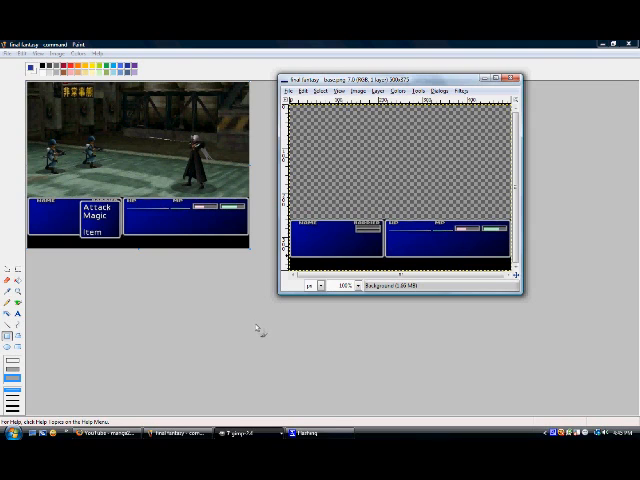
mouse_move(260, 330)
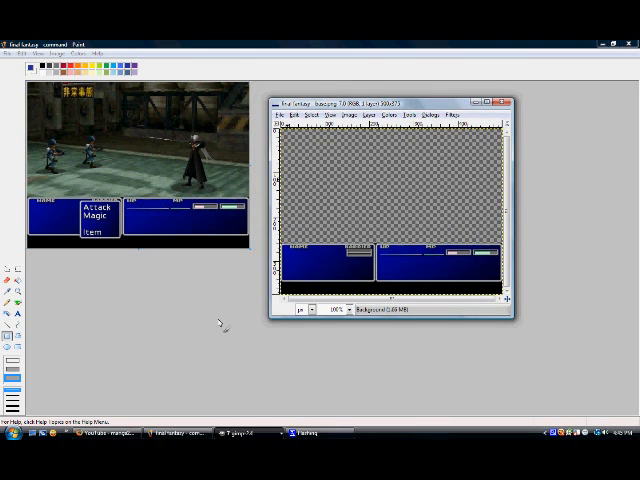
mouse_move(225, 335)
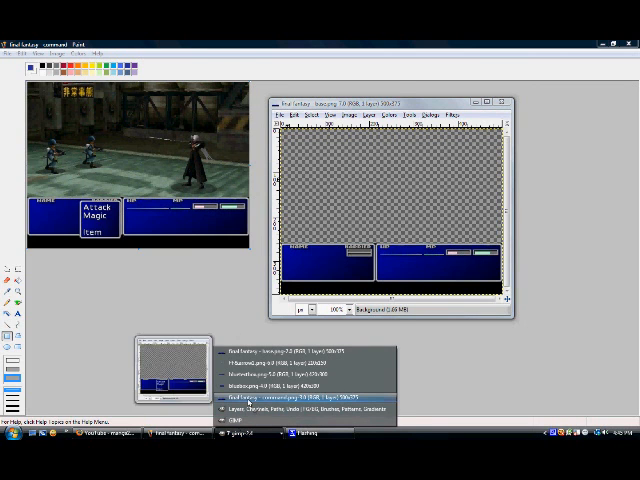
Fill the battle scene above the menu panels with green in Paint
left_click(305, 405)
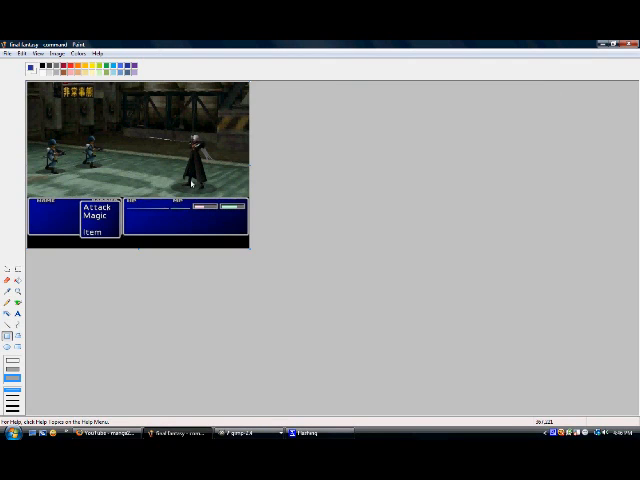
mouse_move(103, 275)
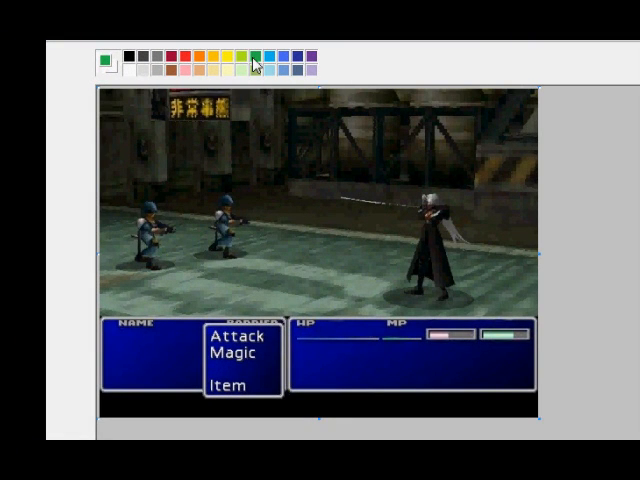
mouse_move(455, 188)
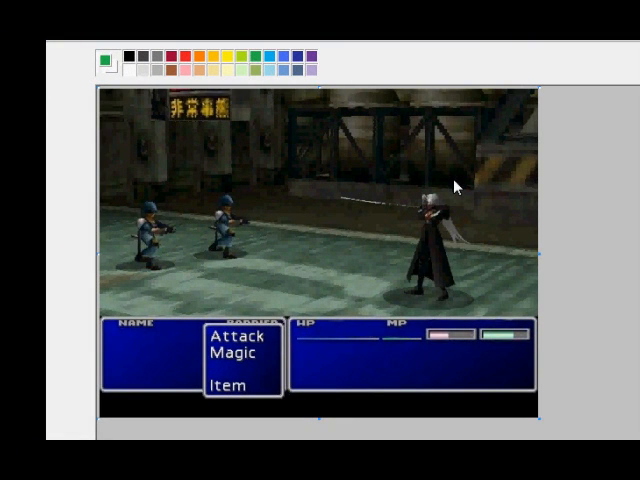
mouse_move(540, 325)
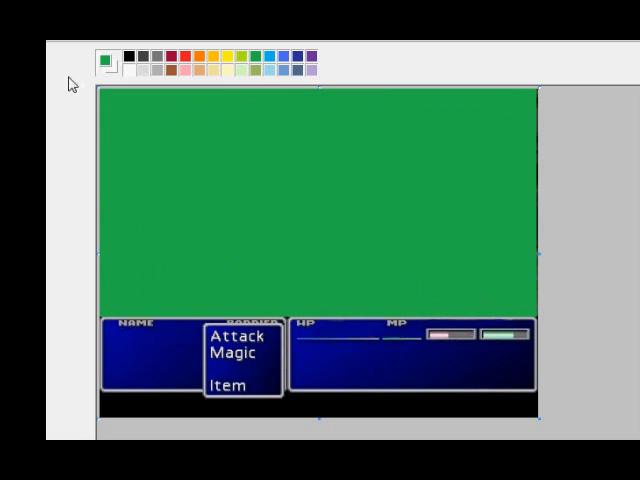
mouse_move(537, 322)
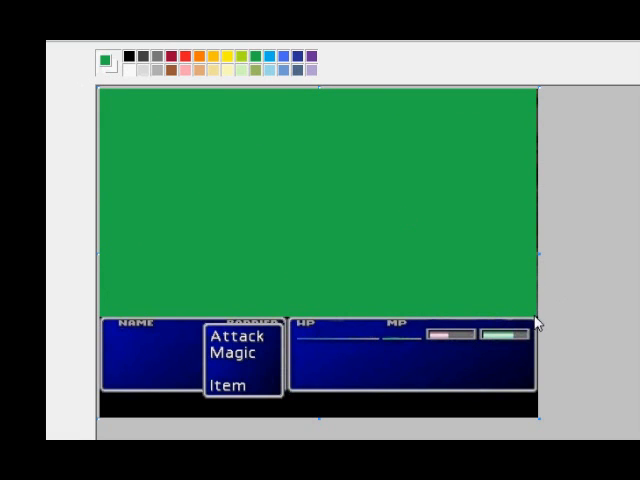
mouse_move(535, 318)
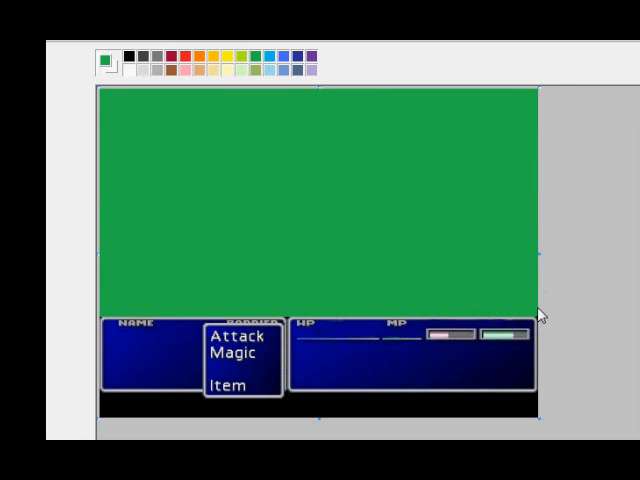
mouse_move(543, 327)
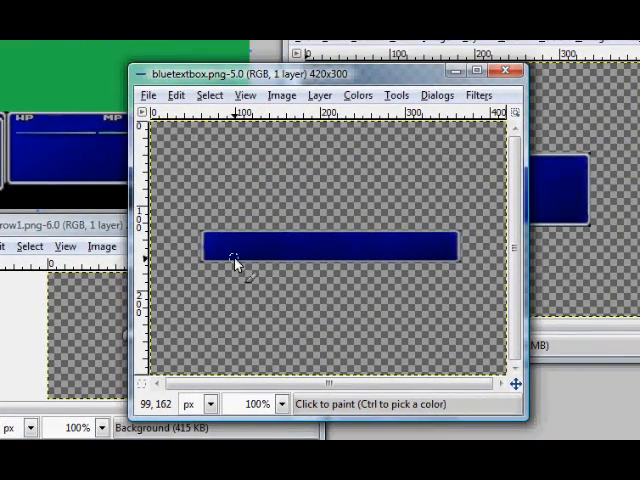
mouse_move(396, 270)
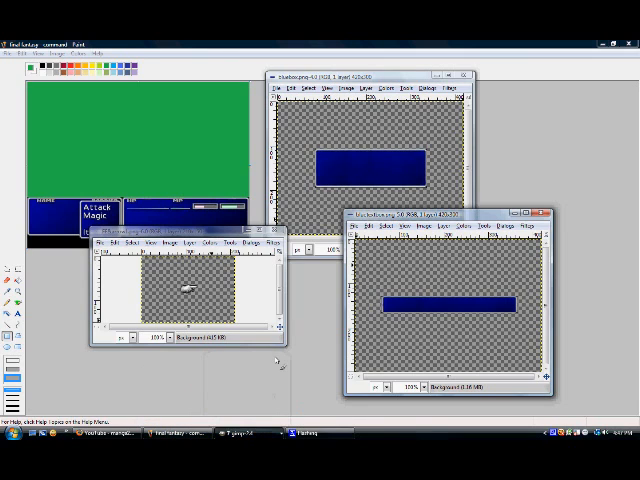
mouse_move(278, 360)
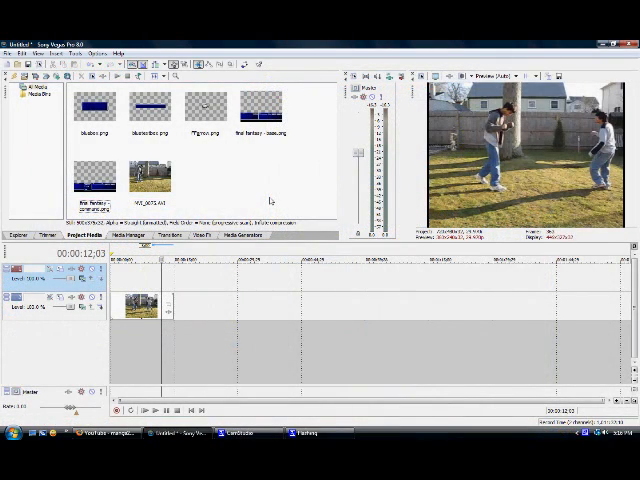
mouse_move(228, 185)
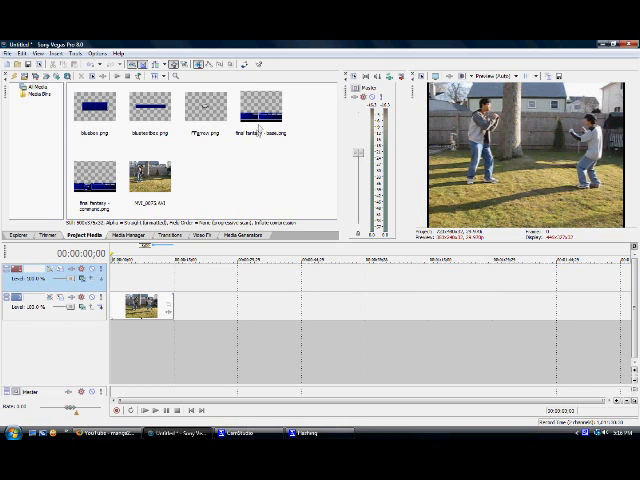
left_click(258, 105)
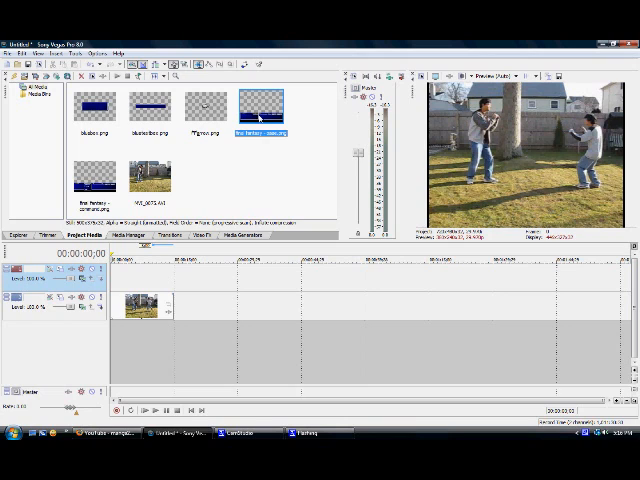
mouse_move(207, 272)
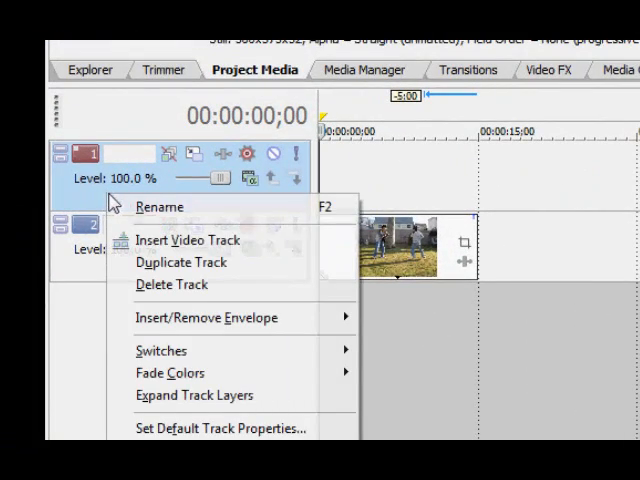
mouse_move(188, 240)
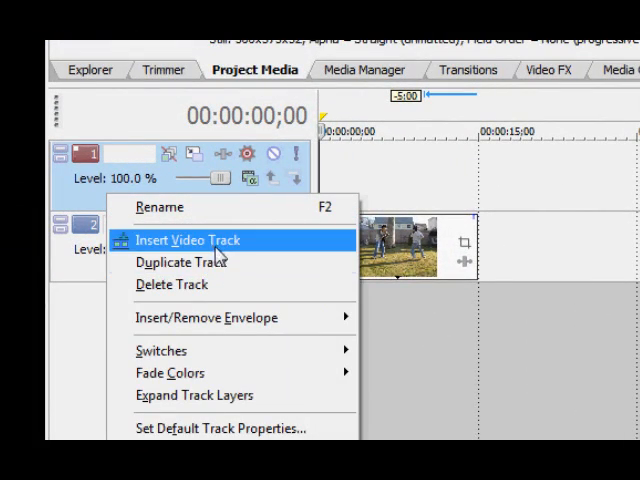
Insert a new video track for the battle menu base image above the fight clip
left_click(188, 240)
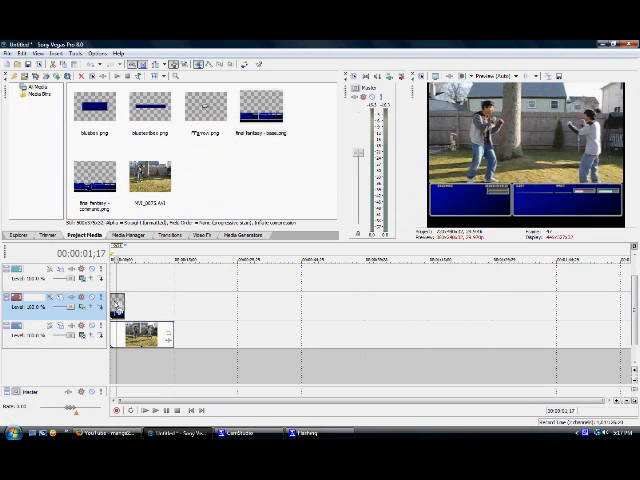
Place the battle menu and Attack/Magic/Item command PNGs on the upper video tracks
left_click(95, 180)
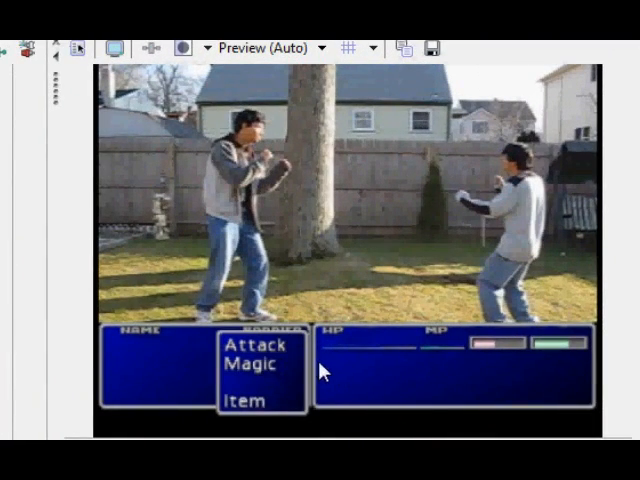
mouse_move(250, 335)
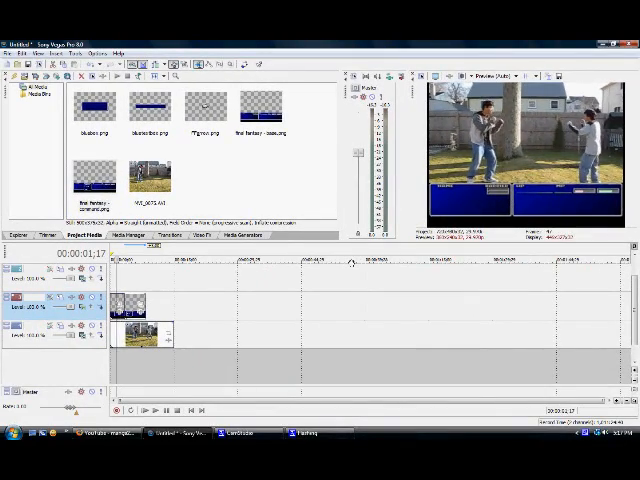
left_click(152, 410)
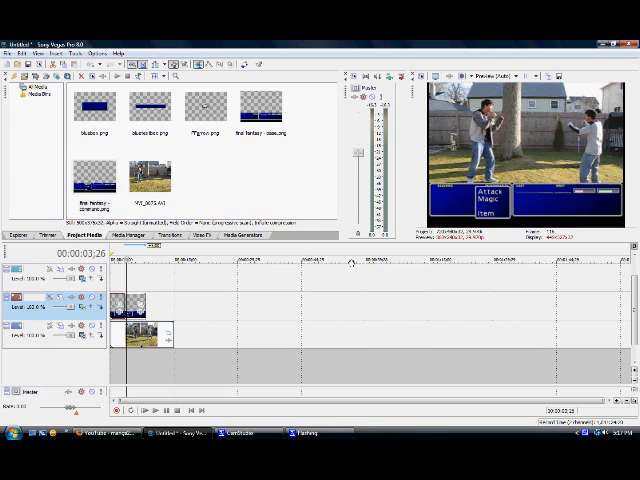
mouse_move(177, 300)
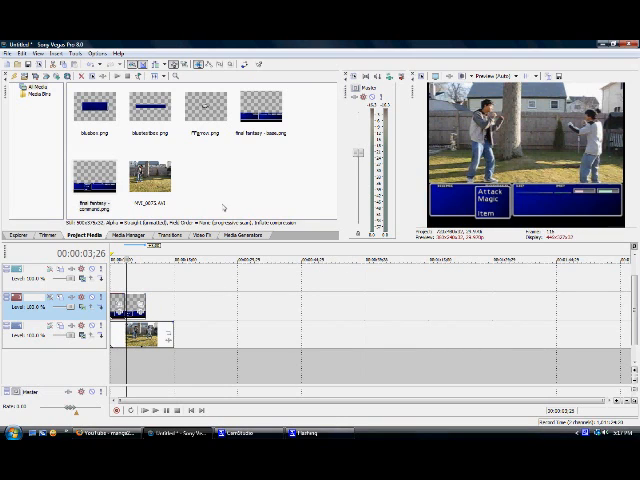
left_click(198, 108)
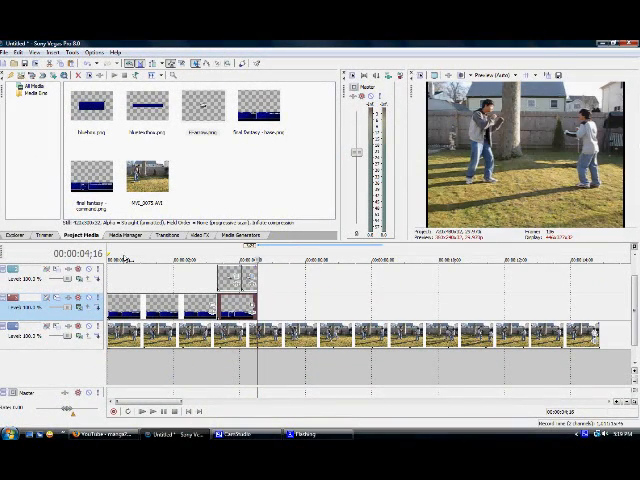
Insert another video track and drag more battle-menu PNG events across the fight's opening
left_click(90, 190)
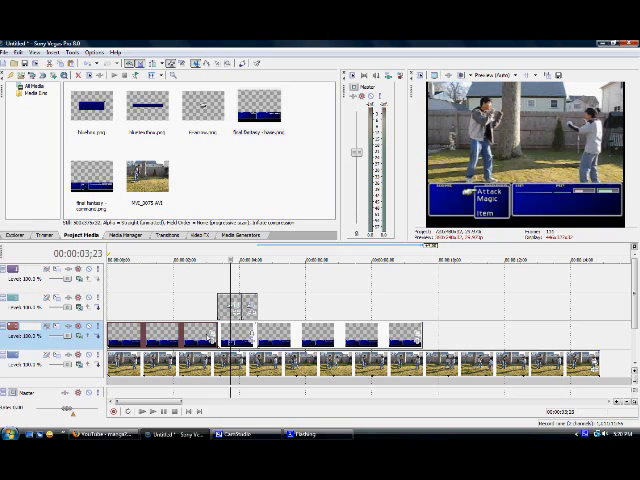
left_click(147, 408)
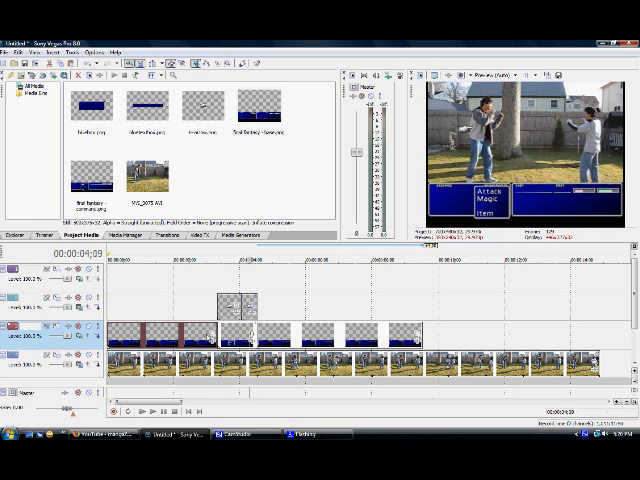